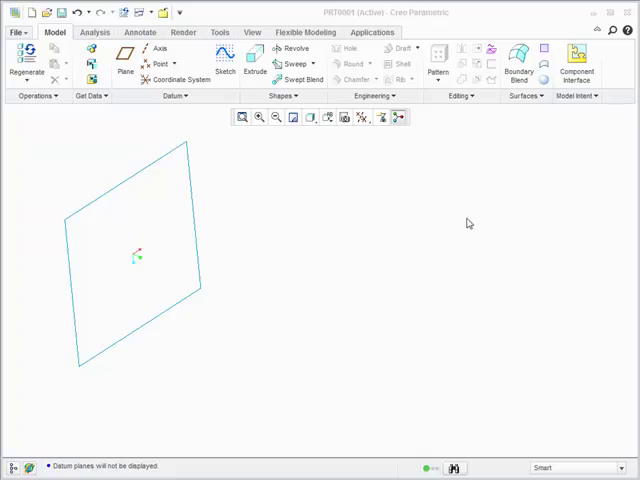
Turn on Plane Display so the default datum planes appear with the offset plane
{"action": "left_click", "coordinate": [380, 116]}
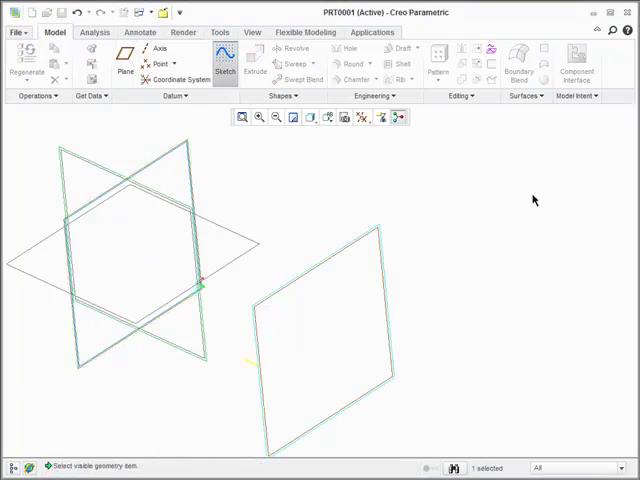
Start the sketch on the offset datum plane and orient it parallel to the screen
{"action": "left_click", "coordinate": [224, 64]}
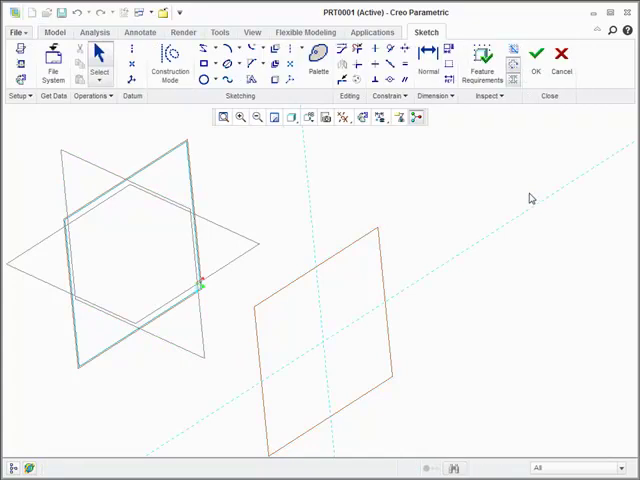
{"action": "left_click", "coordinate": [360, 116]}
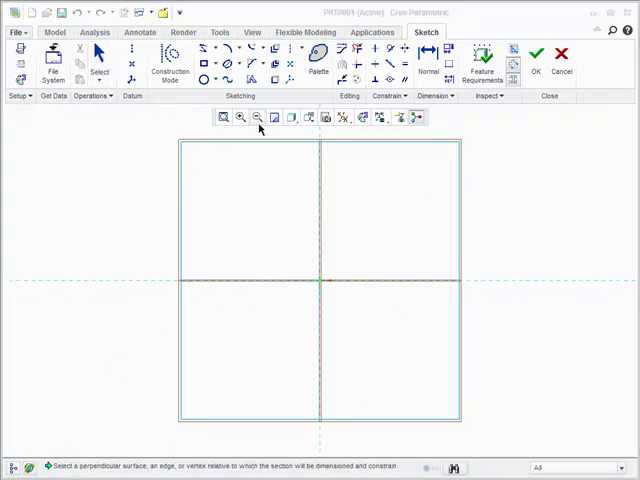
{"action": "mouse_move", "coordinate": [192, 168]}
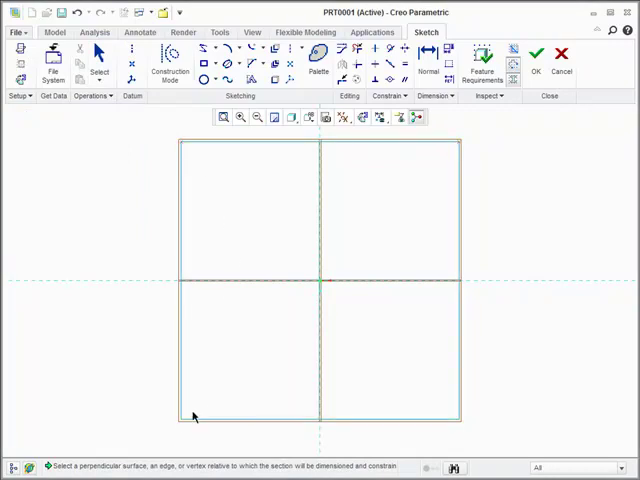
{"action": "mouse_move", "coordinate": [452, 412]}
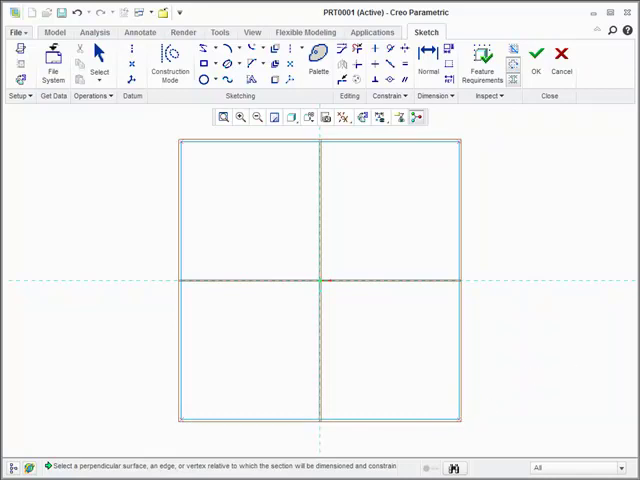
Draw a circle centred on the origin inside the square using the Circle quick option
{"action": "right_click", "coordinate": [510, 192]}
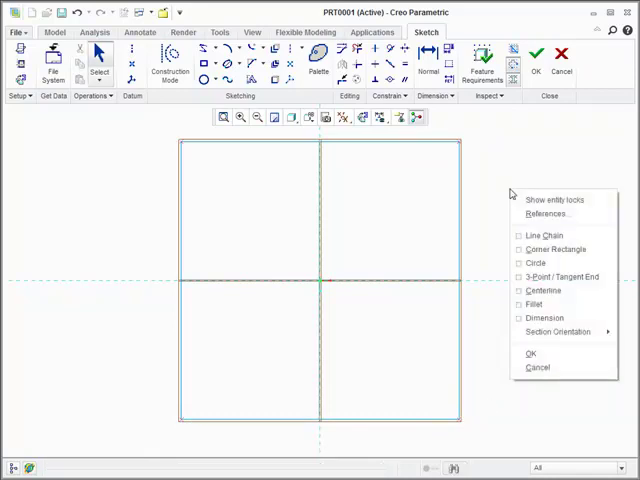
{"action": "left_click", "coordinate": [320, 284]}
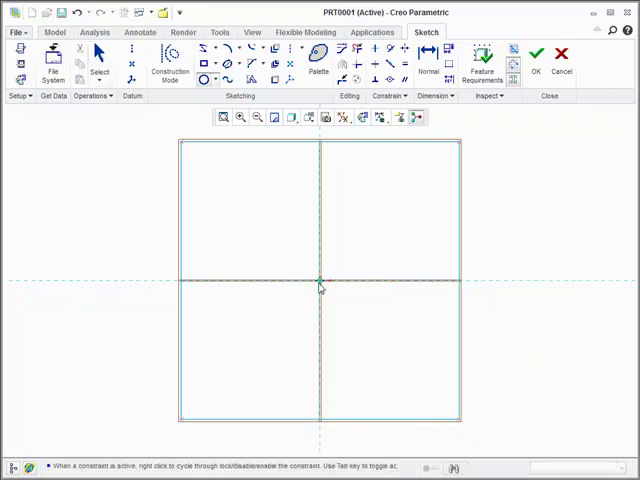
{"action": "left_click_drag", "start_coordinate": [318, 278], "coordinate": [418, 358]}
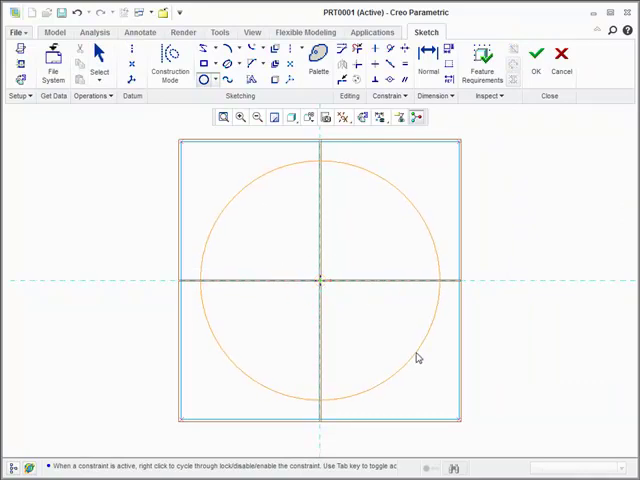
{"action": "left_click", "coordinate": [500, 200]}
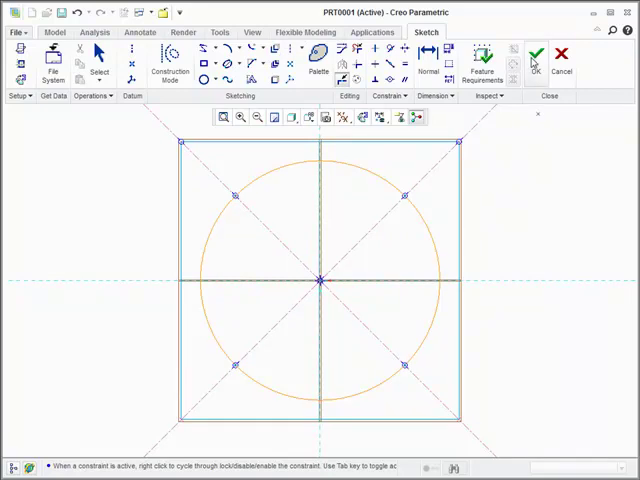
Accept the circle sketch and launch a Blend feature from the Shapes group
{"action": "left_click", "coordinate": [536, 56]}
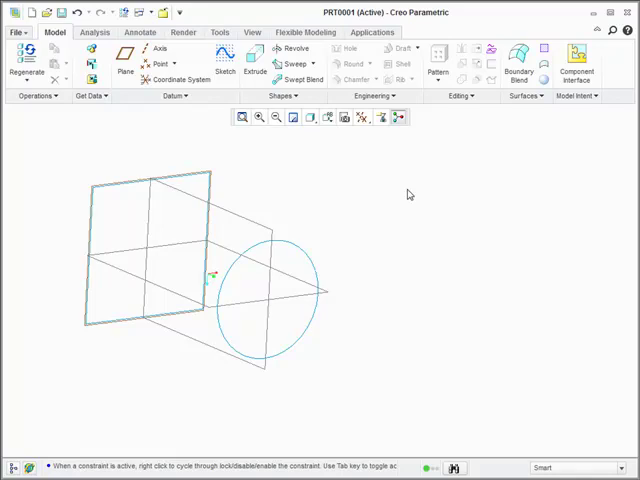
{"action": "left_click", "coordinate": [284, 96]}
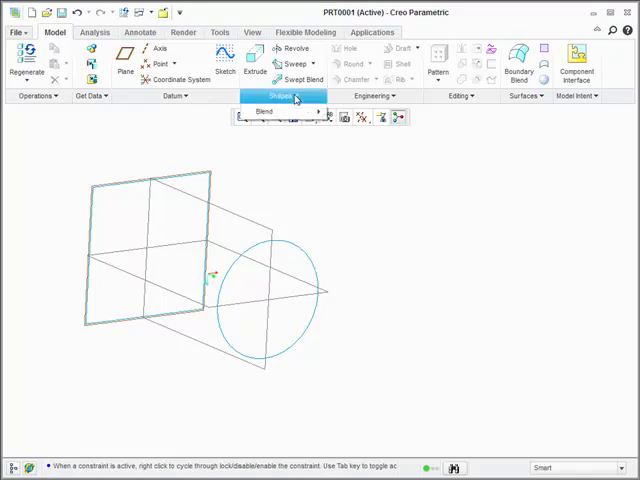
{"action": "left_click", "coordinate": [318, 112]}
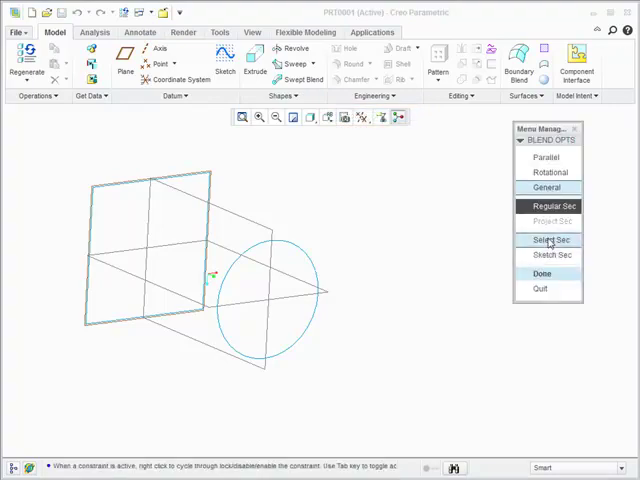
Make the blend General/Regular/Straight and select the square loop as its section, adding no more
{"action": "left_click", "coordinate": [544, 272]}
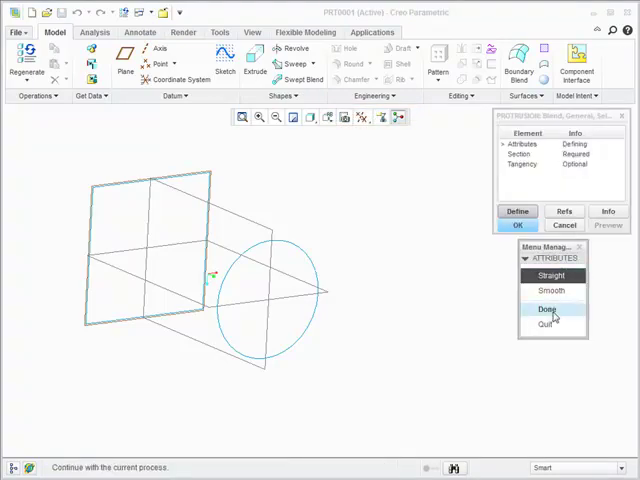
{"action": "left_click", "coordinate": [548, 308]}
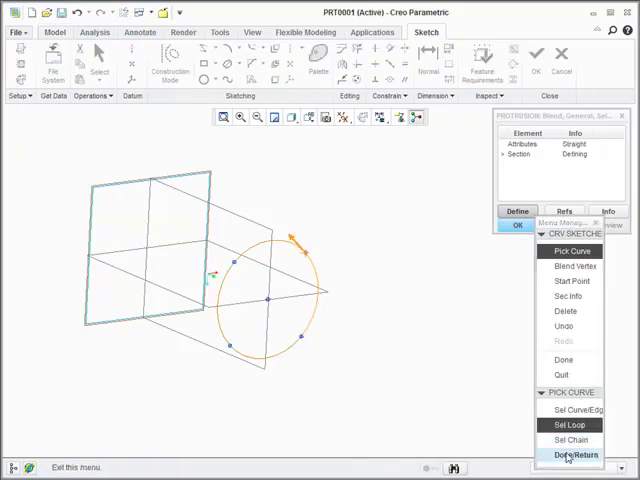
{"action": "left_click", "coordinate": [576, 456]}
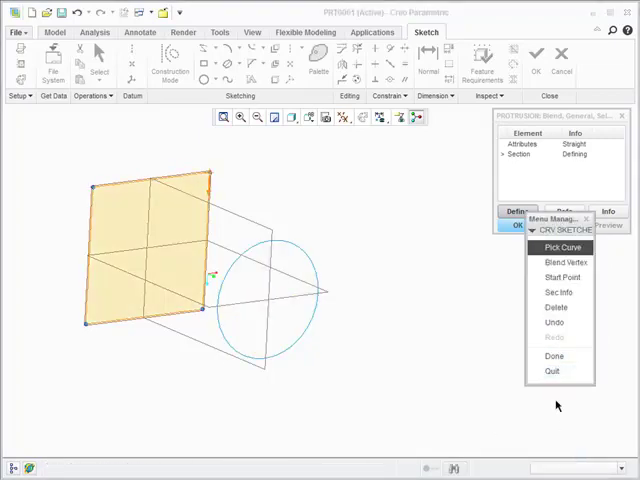
{"action": "left_click", "coordinate": [556, 356]}
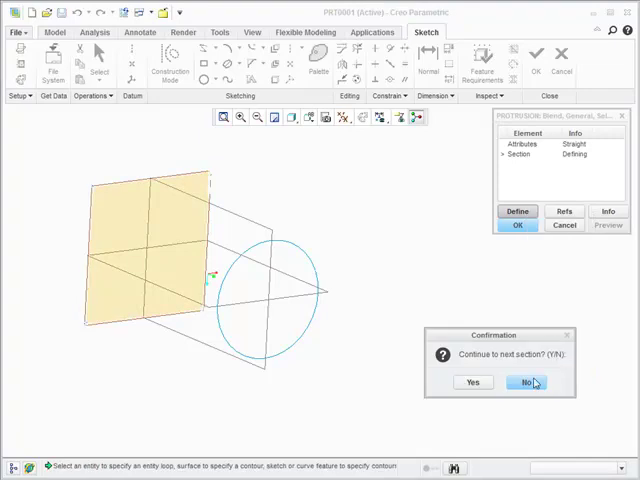
{"action": "left_click", "coordinate": [524, 382]}
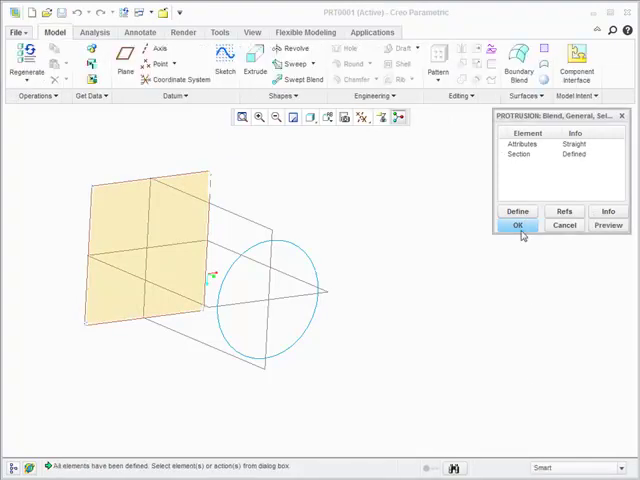